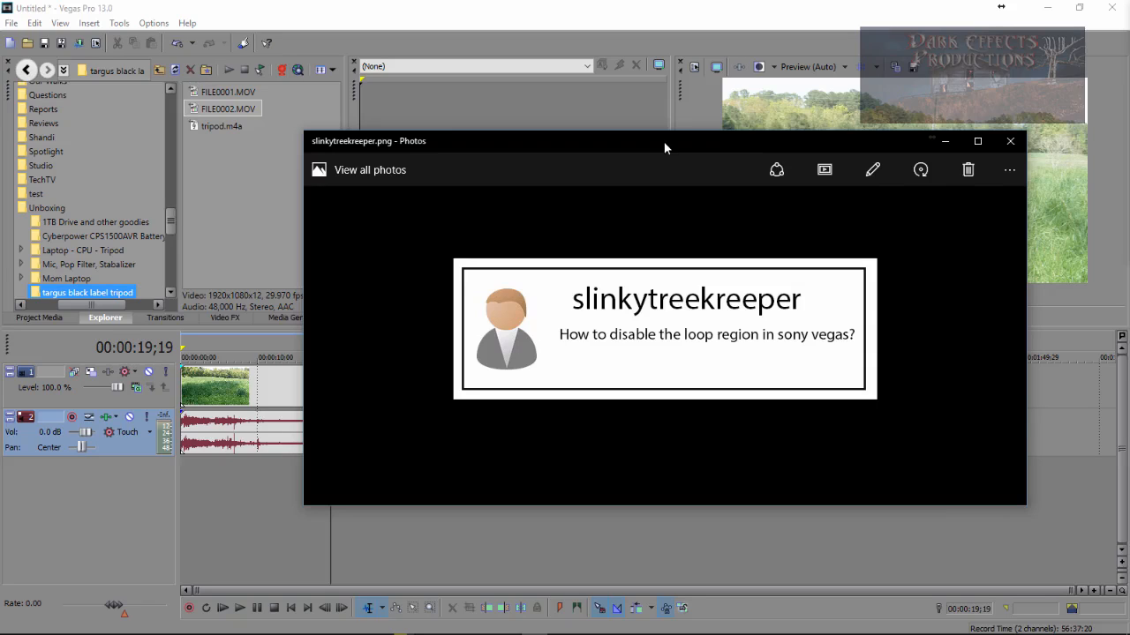
pyautogui.moveTo(607, 149)
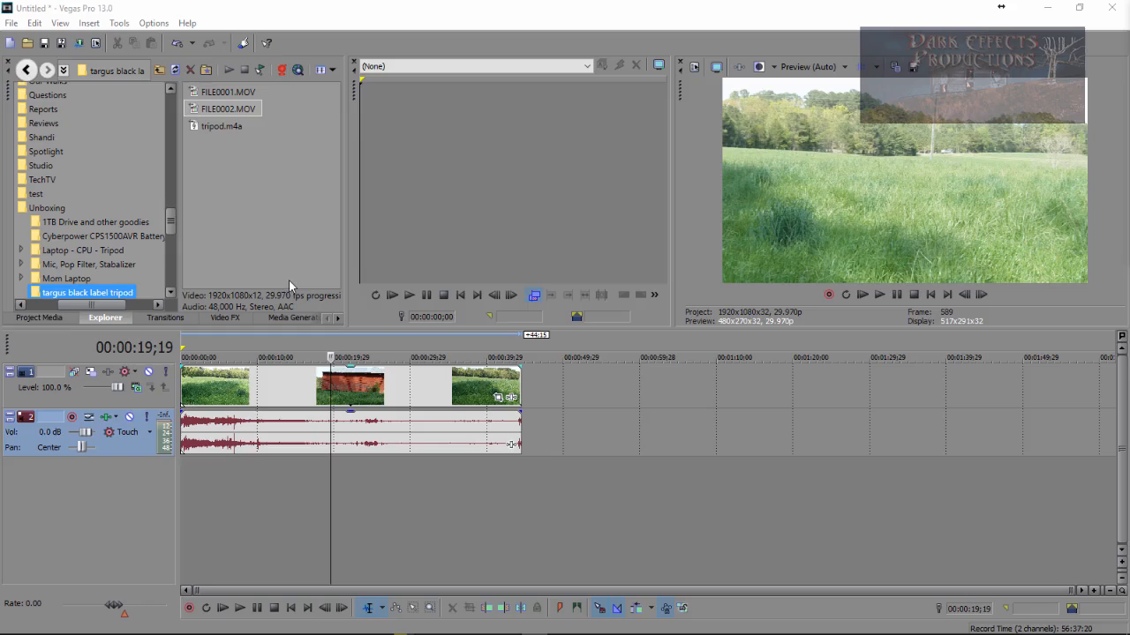
pyautogui.moveTo(417, 212)
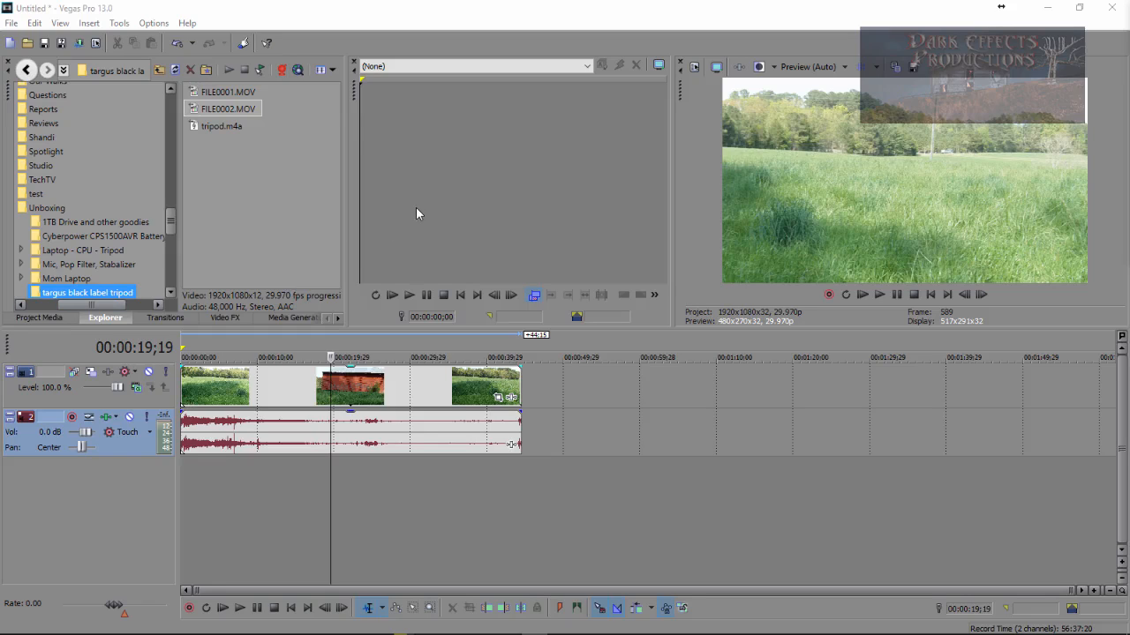
pyautogui.moveTo(314, 357)
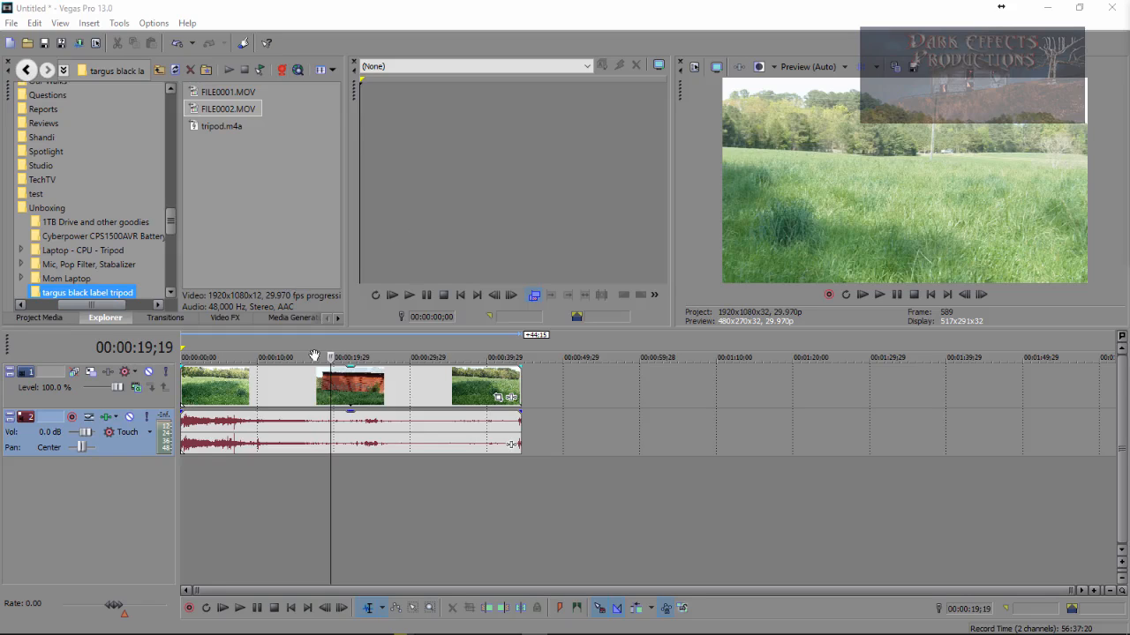
# - Extend the loop region over all events from 00:00:00;00 to 00:00:44;15
pyautogui.click(353, 357)
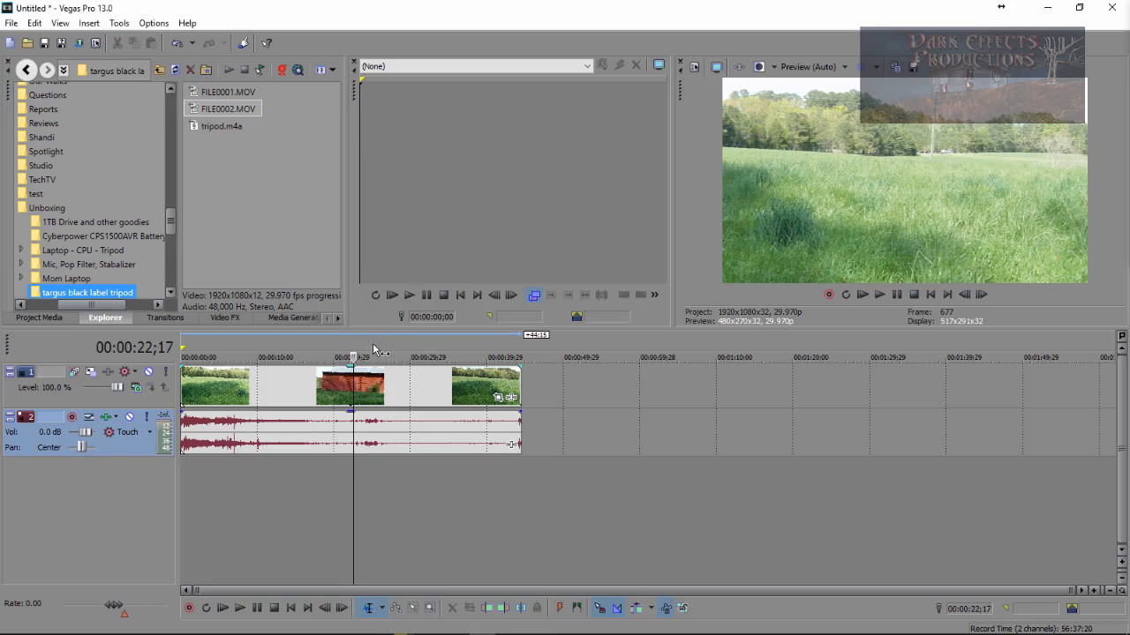
pyautogui.click(445, 357)
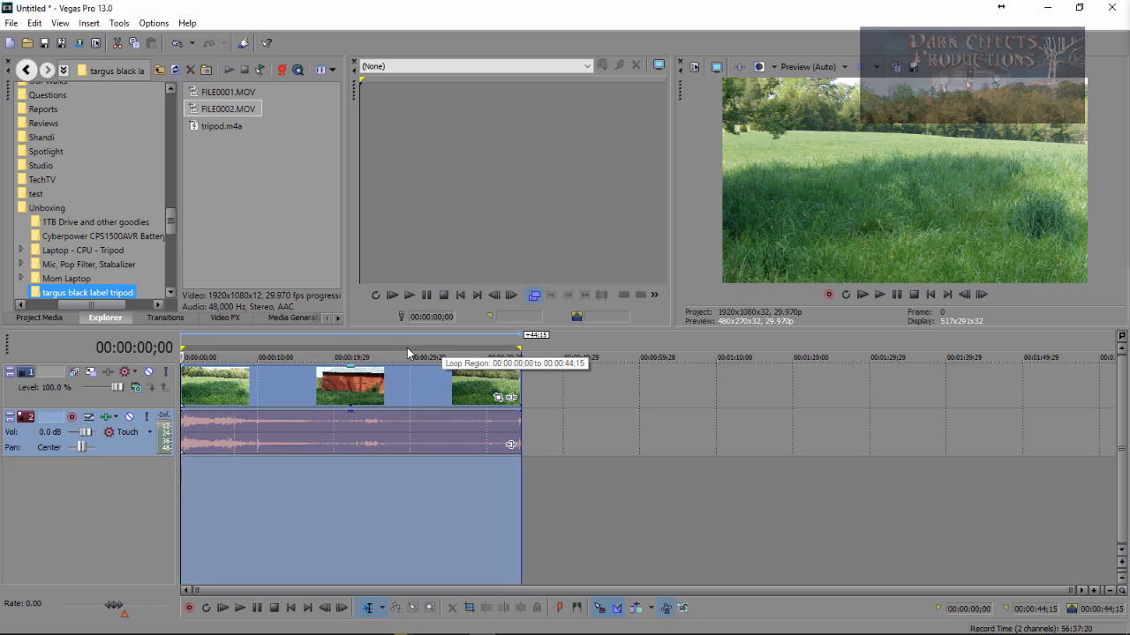
pyautogui.moveTo(790, 449)
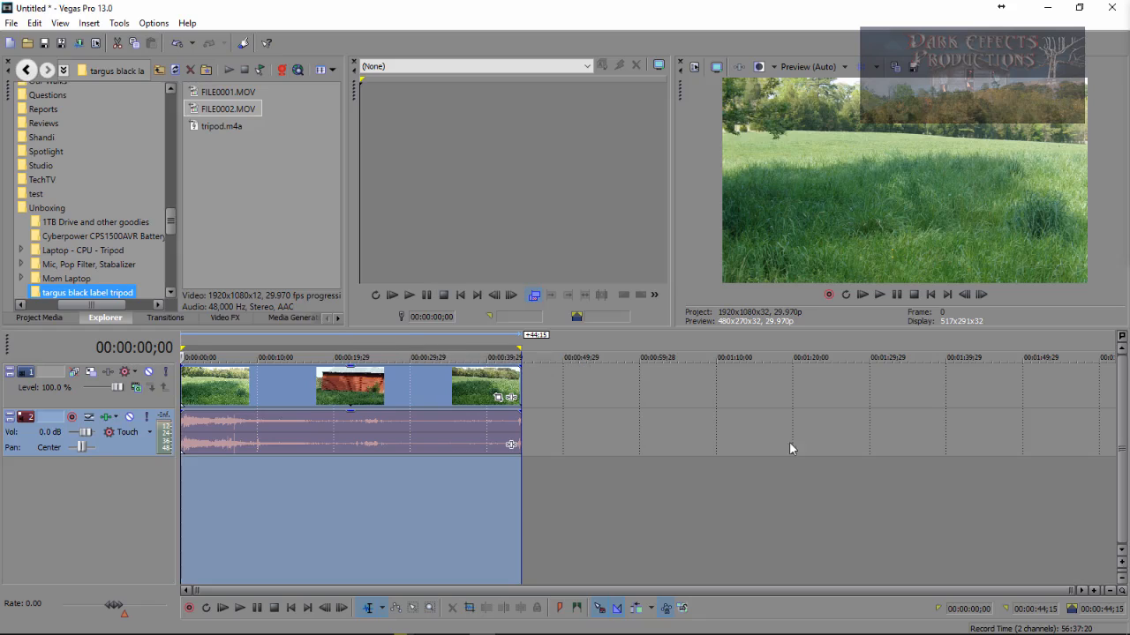
pyautogui.moveTo(203, 360)
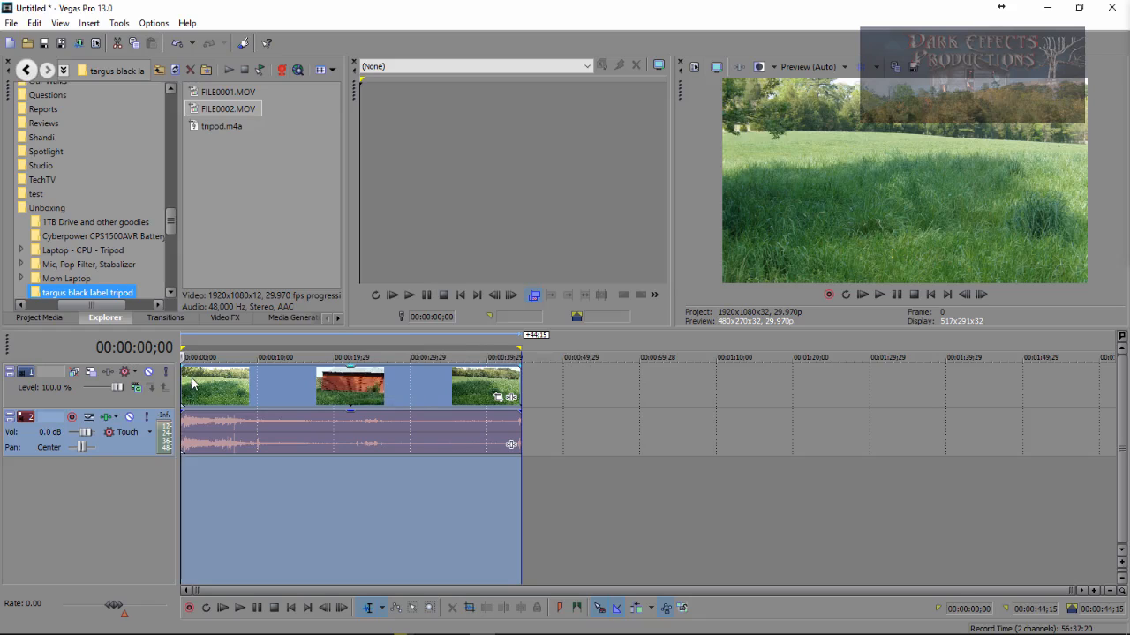
pyautogui.moveTo(441, 349)
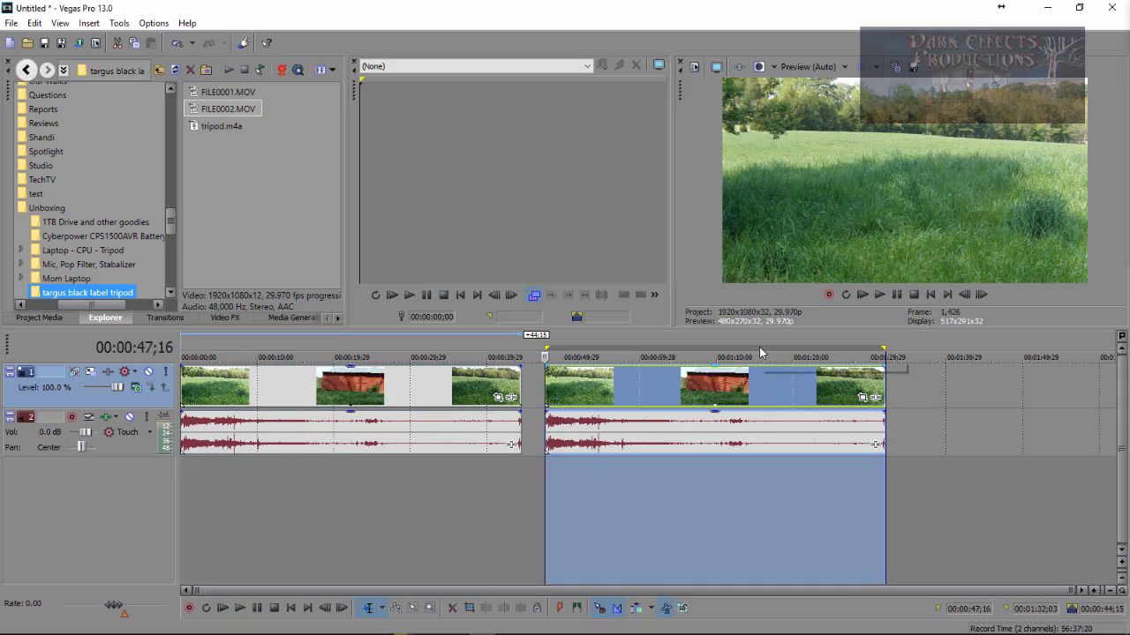
pyautogui.moveTo(737, 351)
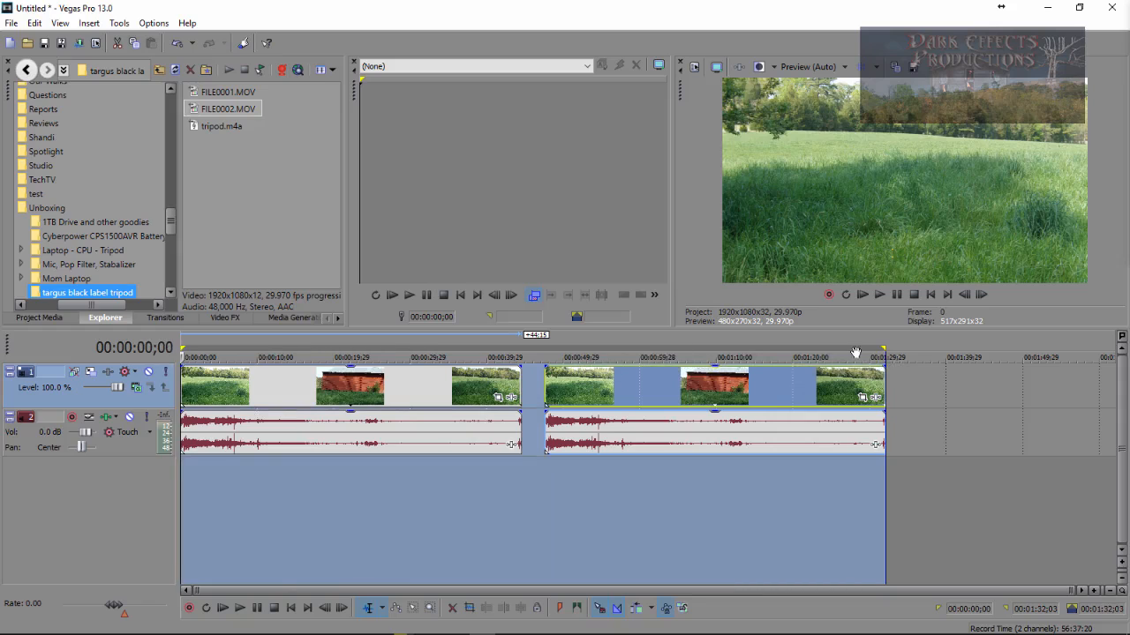
pyautogui.moveTo(826, 346)
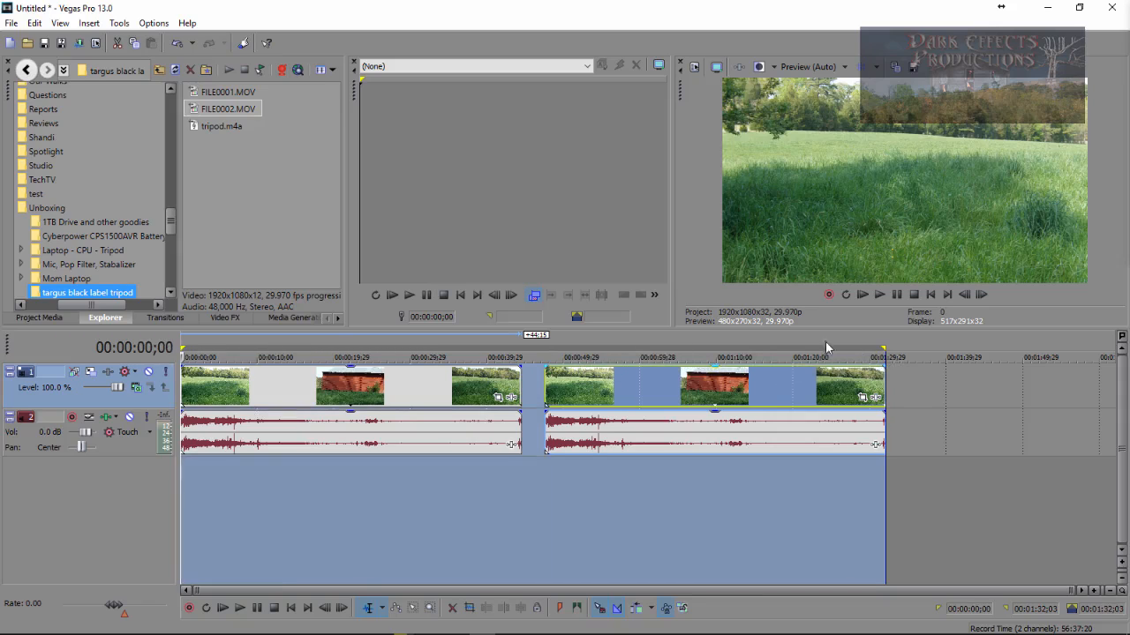
# - Paste a second copy of the clip sequence after the first, extending the project to about 1:33
pyautogui.click(724, 392)
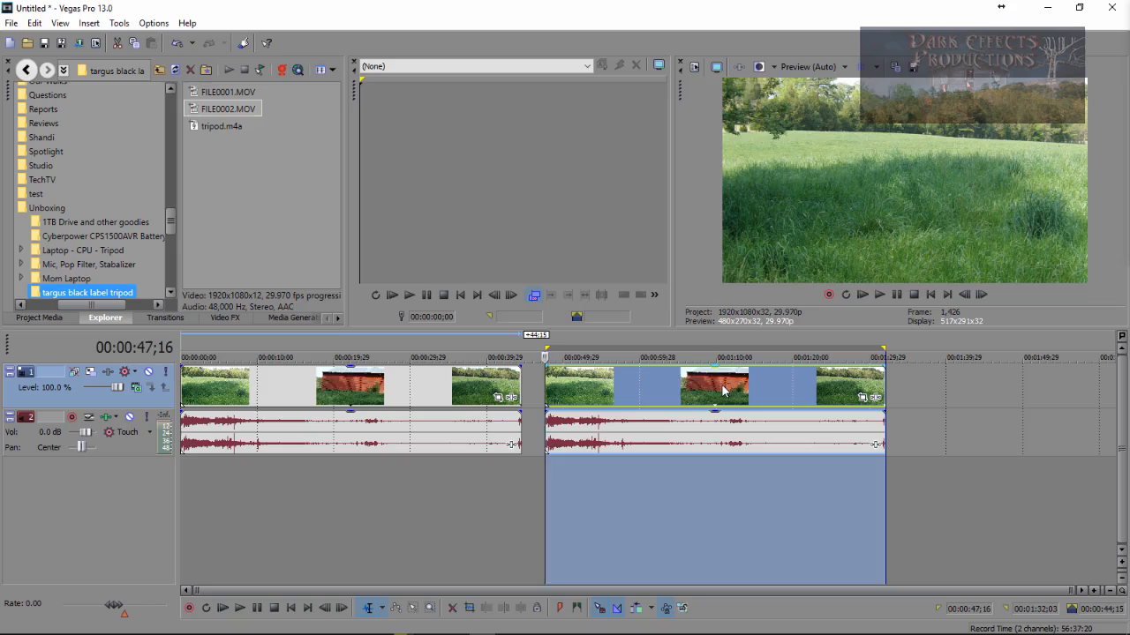
pyautogui.moveTo(738, 390)
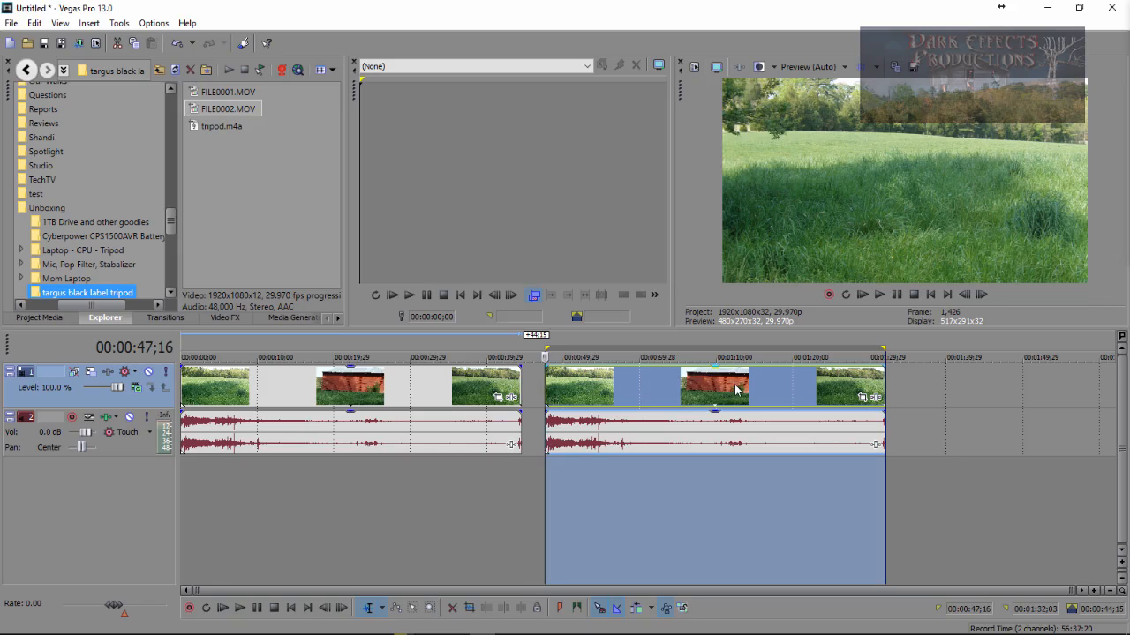
pyautogui.moveTo(738, 393)
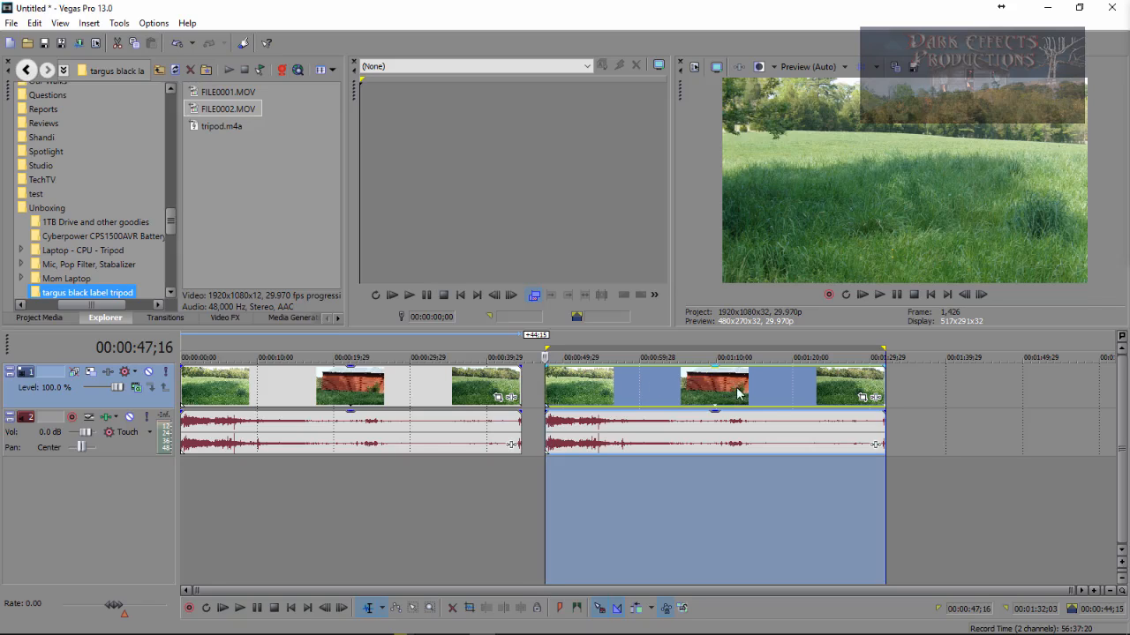
pyautogui.moveTo(685, 344)
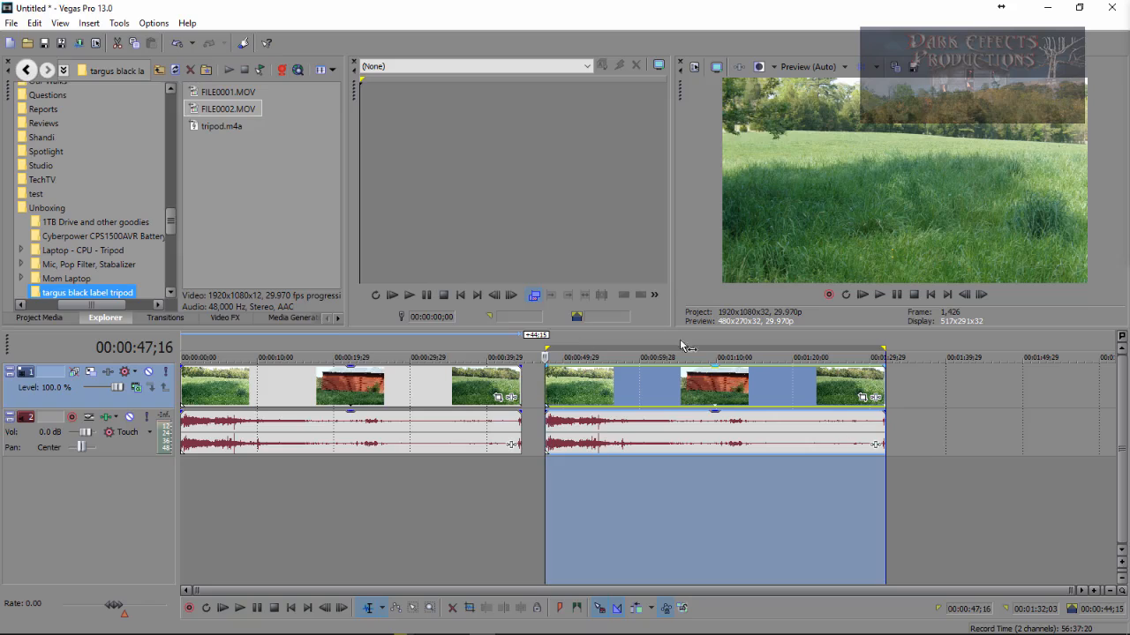
pyautogui.moveTo(715, 346)
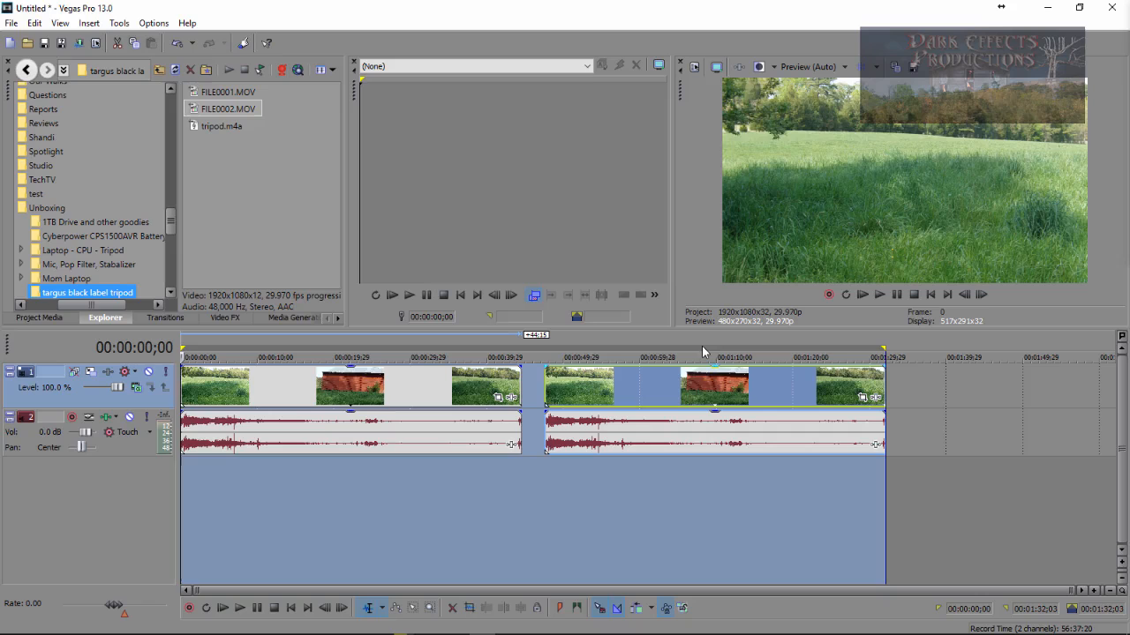
pyautogui.moveTo(692, 389)
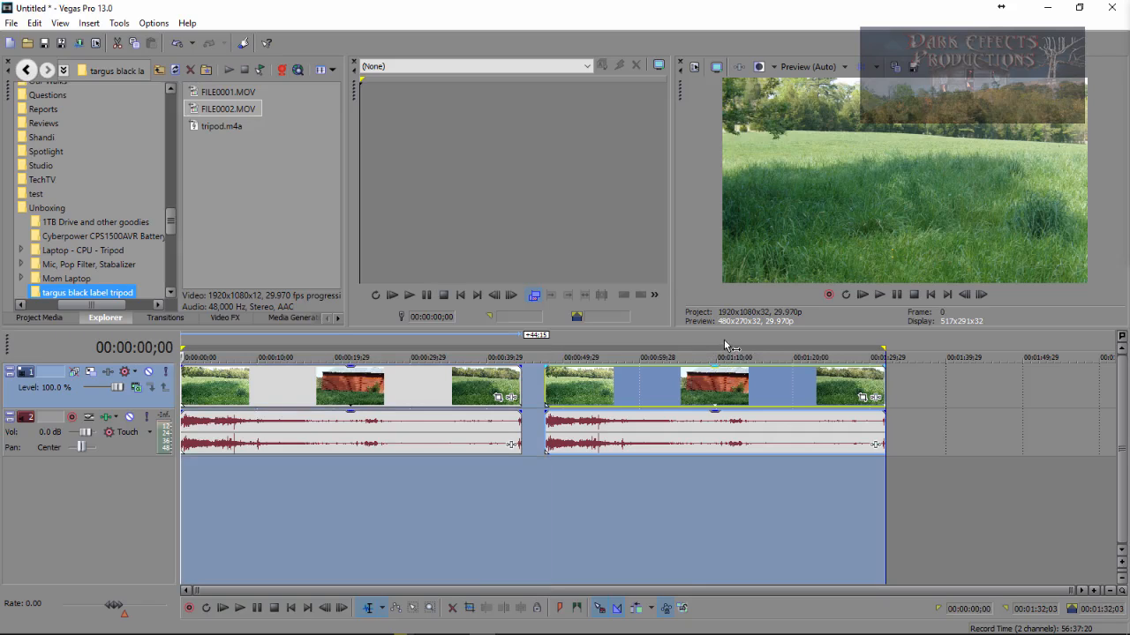
pyautogui.moveTo(444, 229)
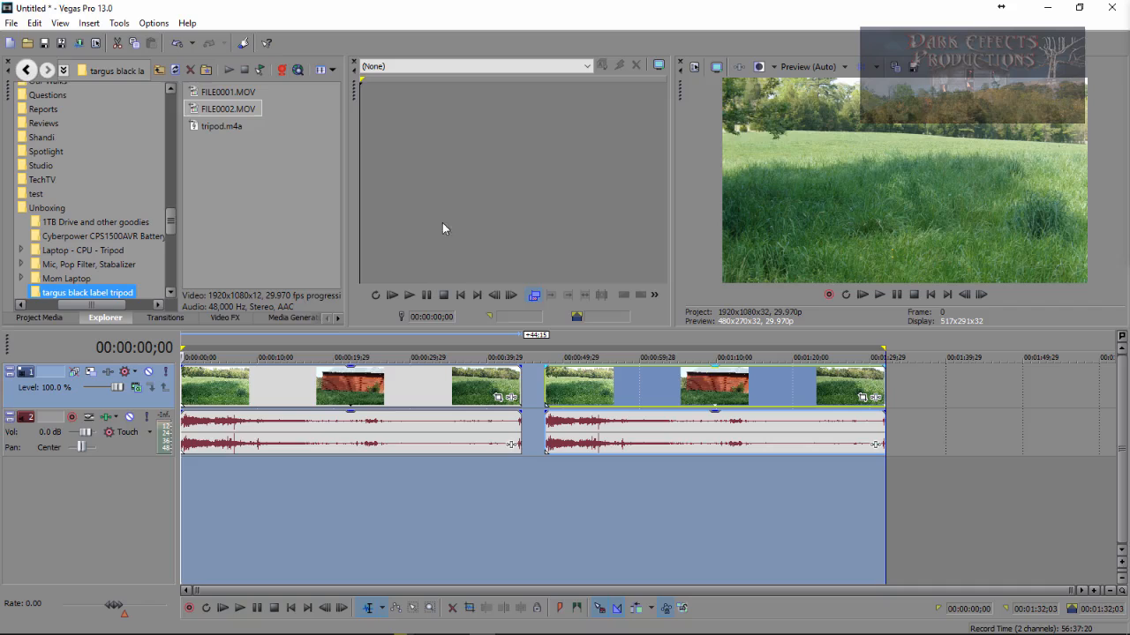
pyautogui.moveTo(657, 346)
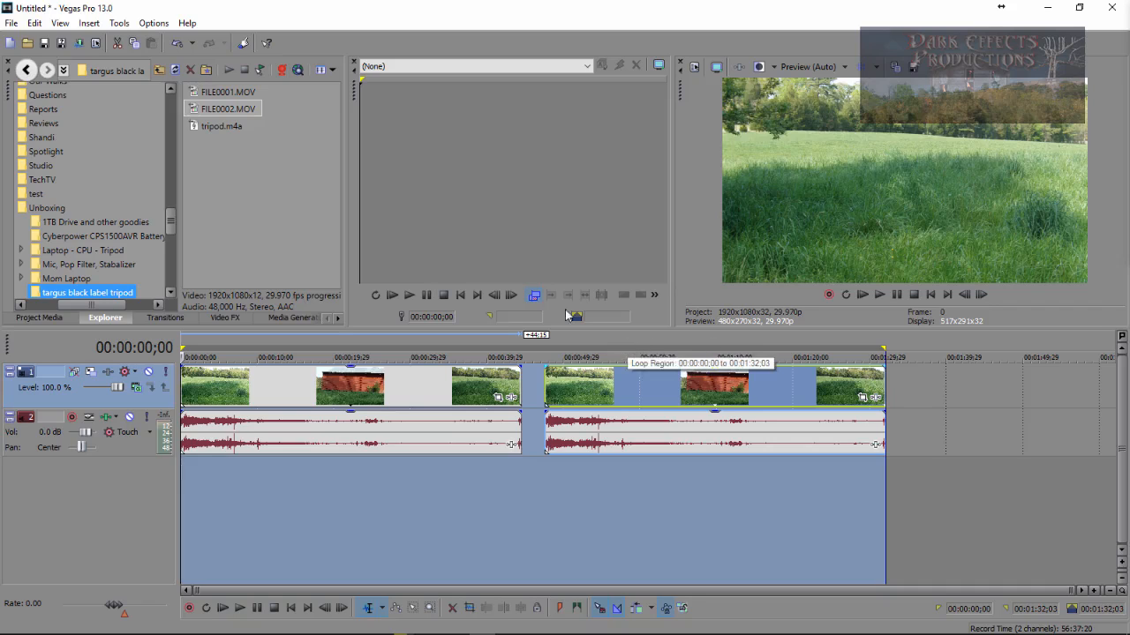
pyautogui.moveTo(153, 23)
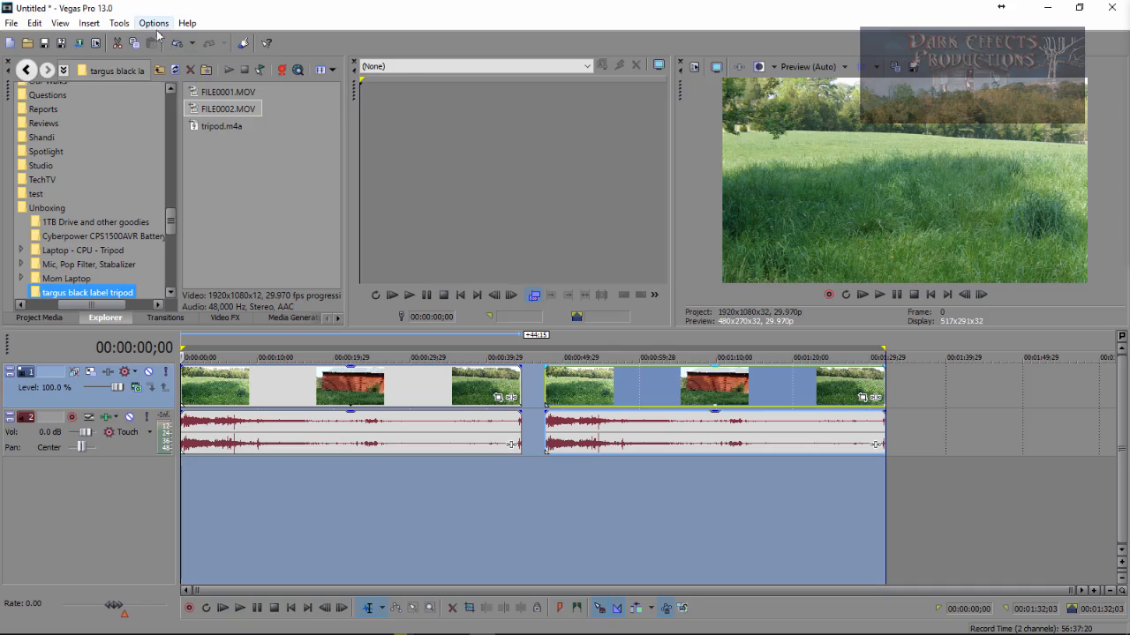
# - In Preferences > Editing, turn on 'Collapse loop region when no time selection is present' and apply it
pyautogui.click(154, 23)
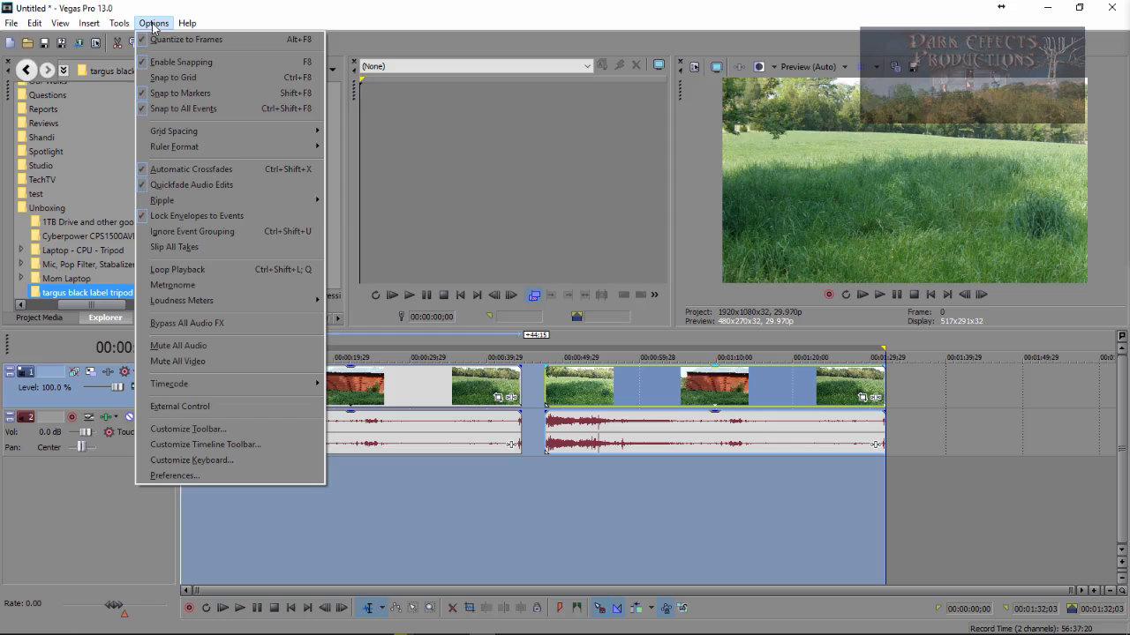
pyautogui.click(173, 477)
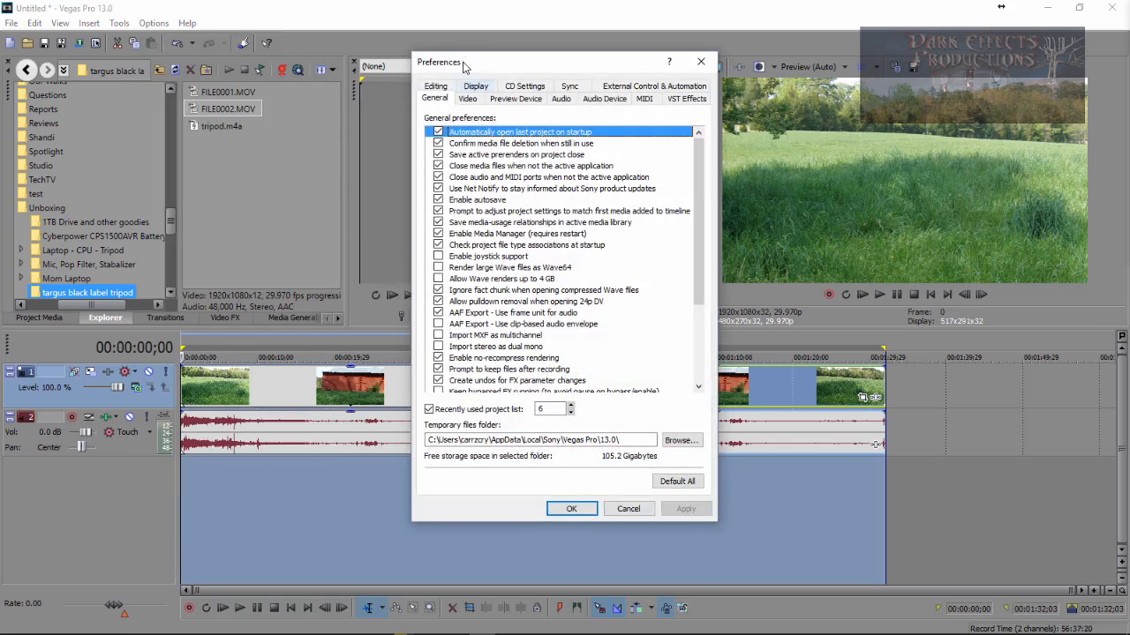
pyautogui.click(434, 99)
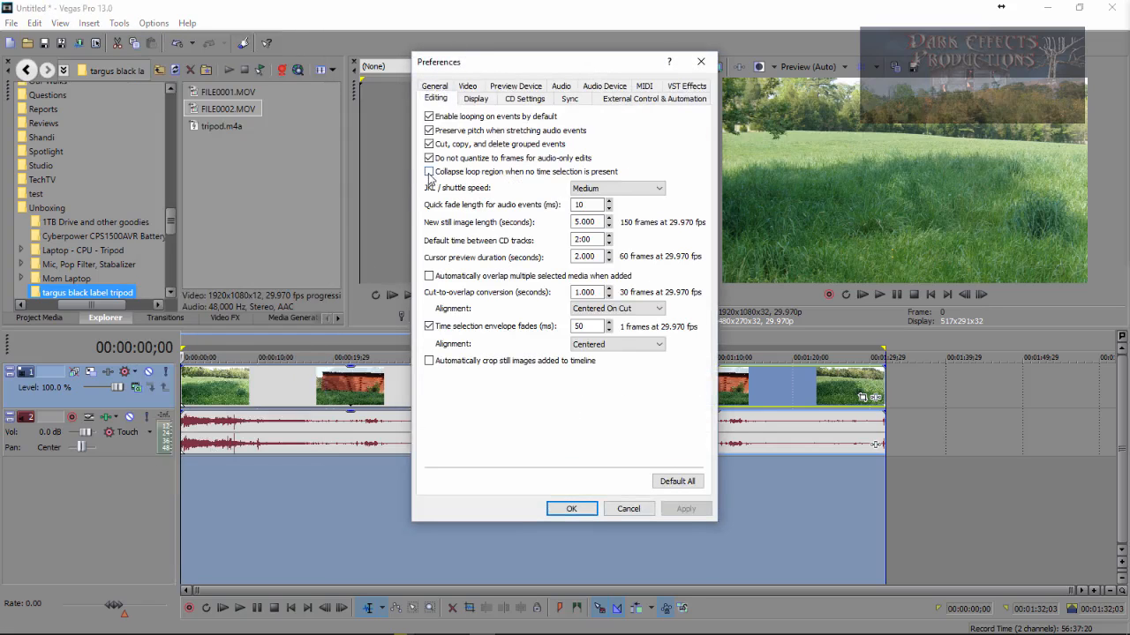
pyautogui.moveTo(568, 180)
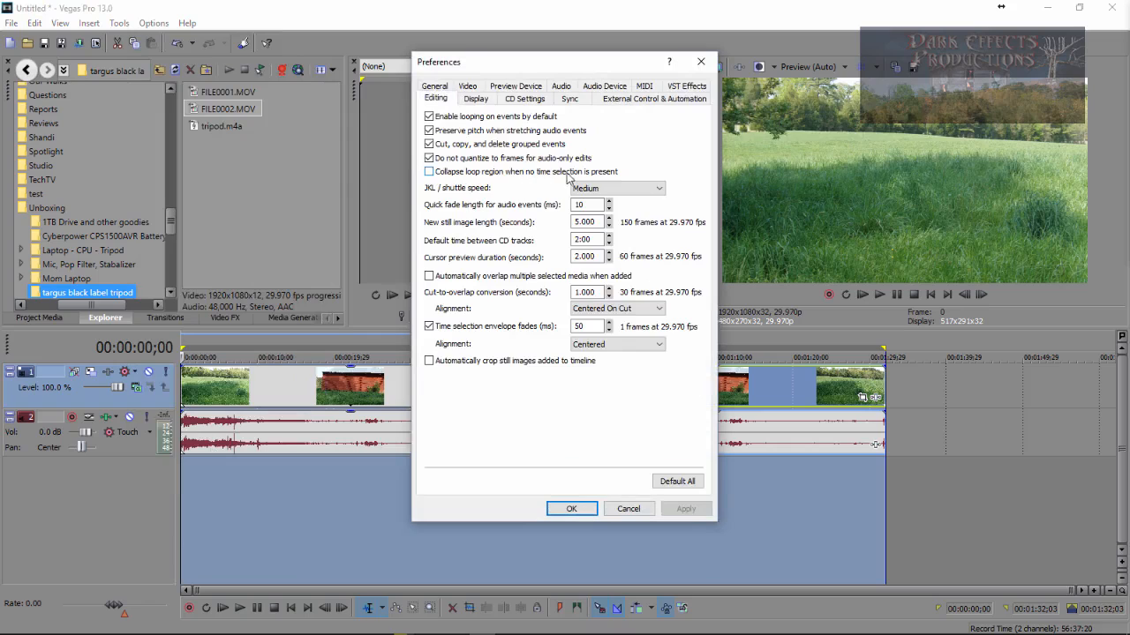
pyautogui.click(429, 171)
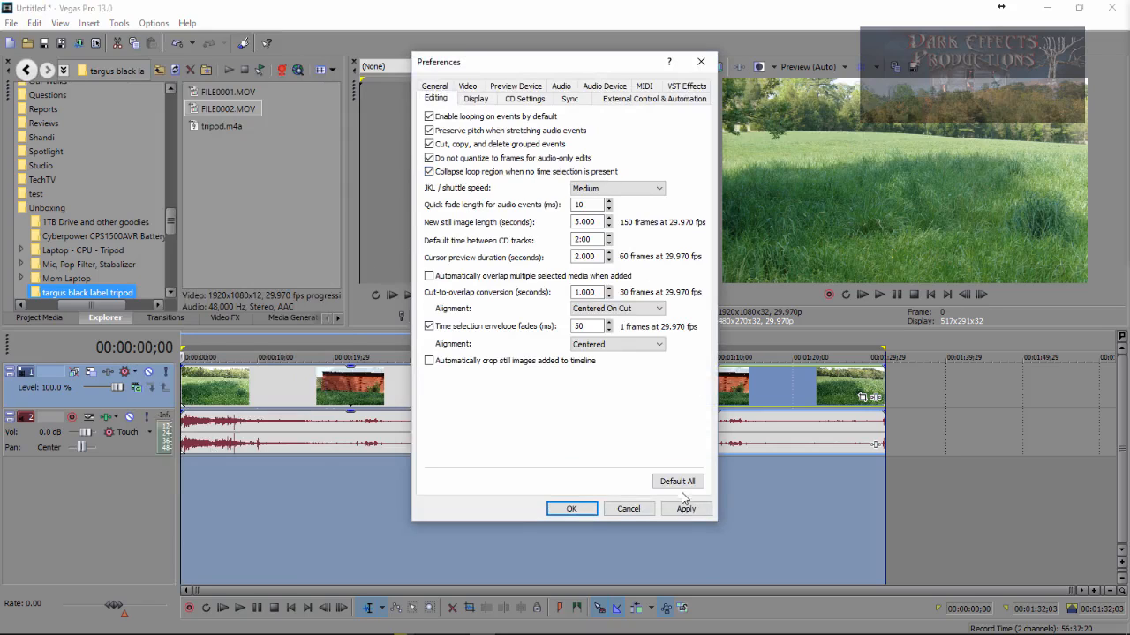
pyautogui.click(571, 509)
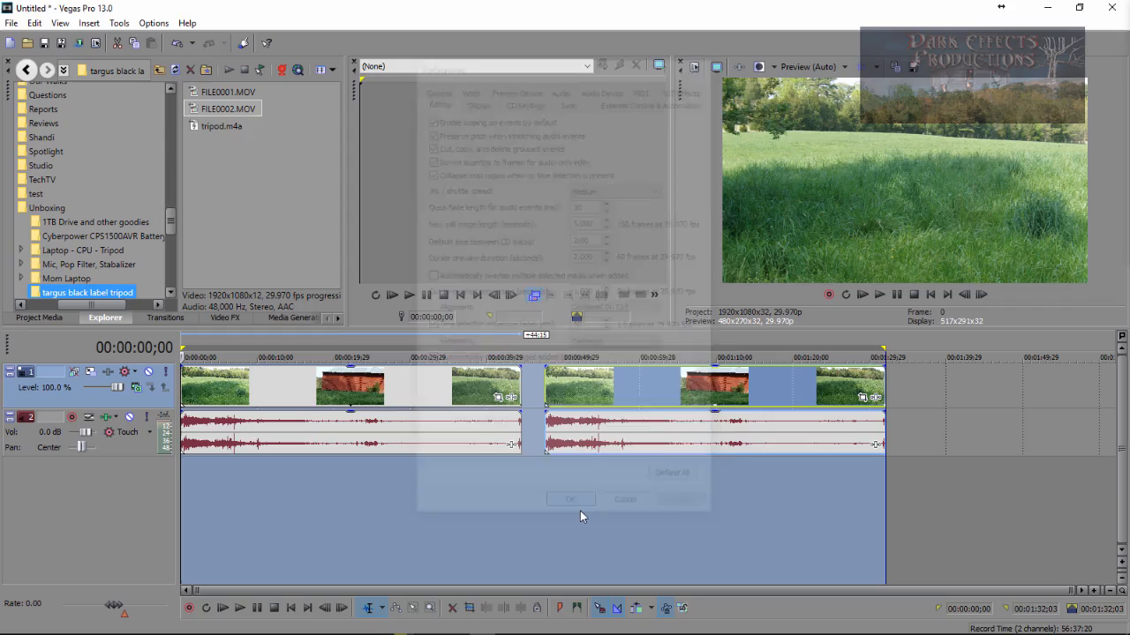
pyautogui.click(569, 497)
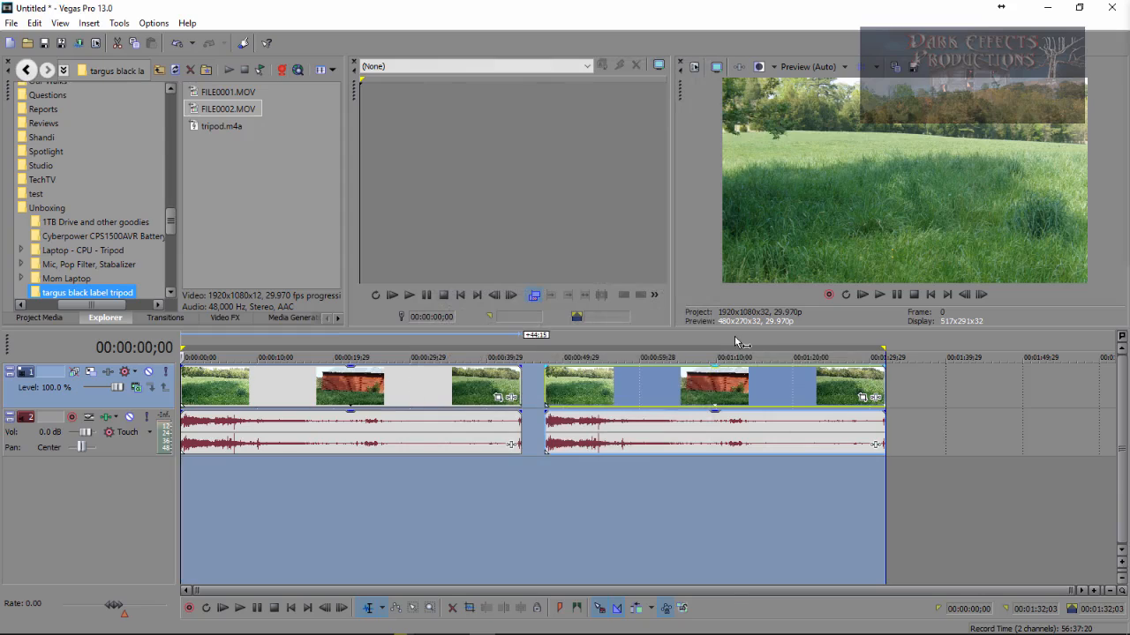
pyautogui.moveTo(650, 357)
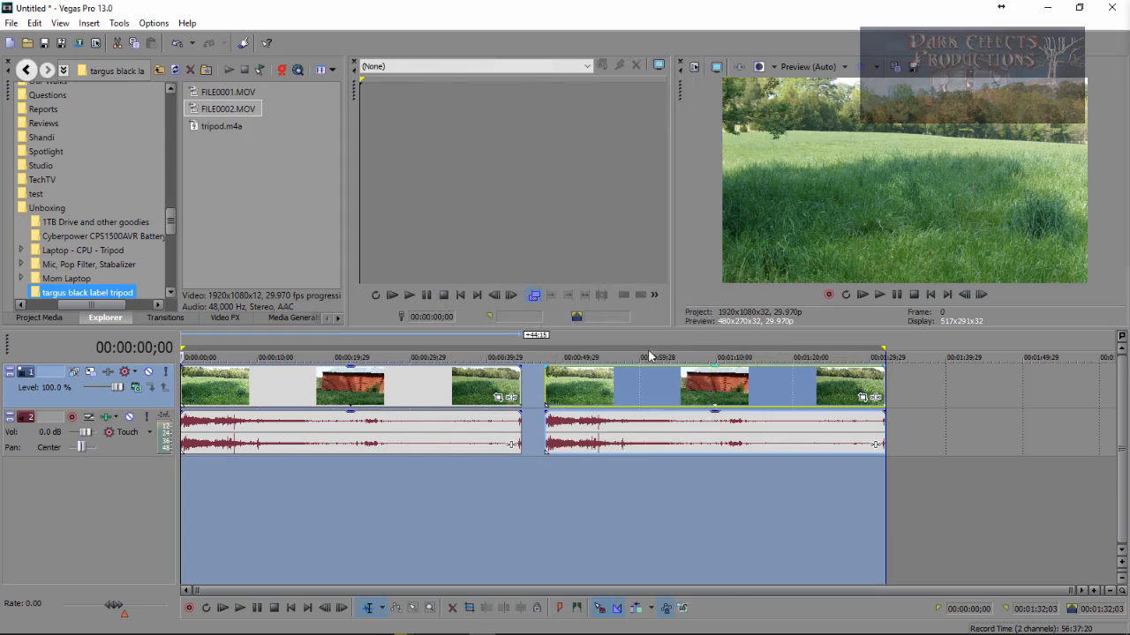
# - Move the playhead into the second clip, back to the project start, and to several later points
pyautogui.click(699, 357)
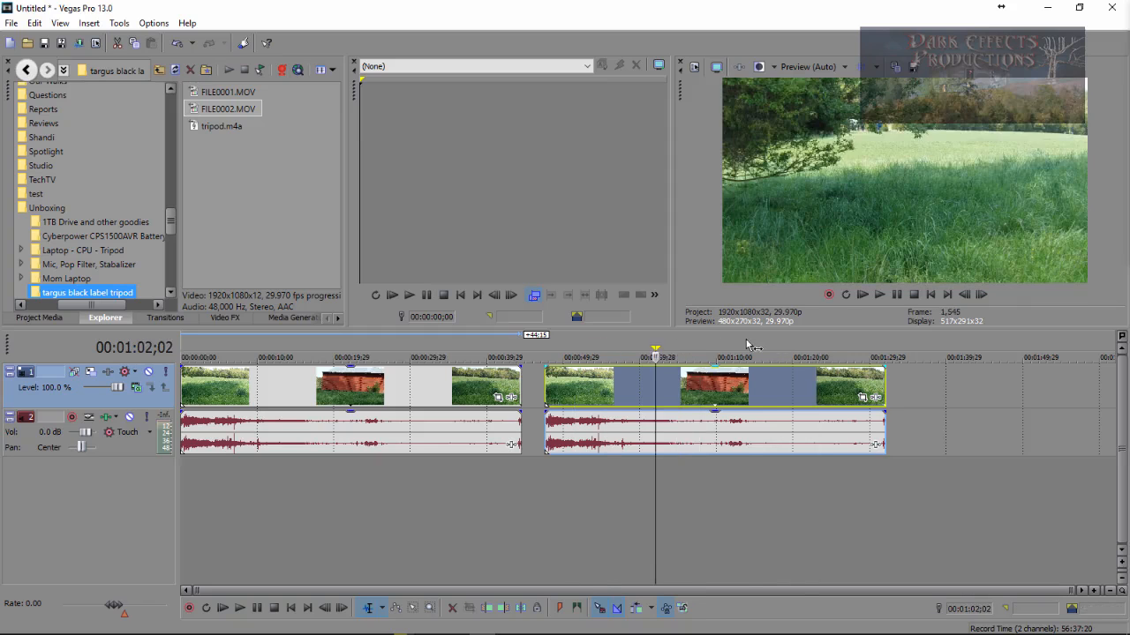
pyautogui.press('home')
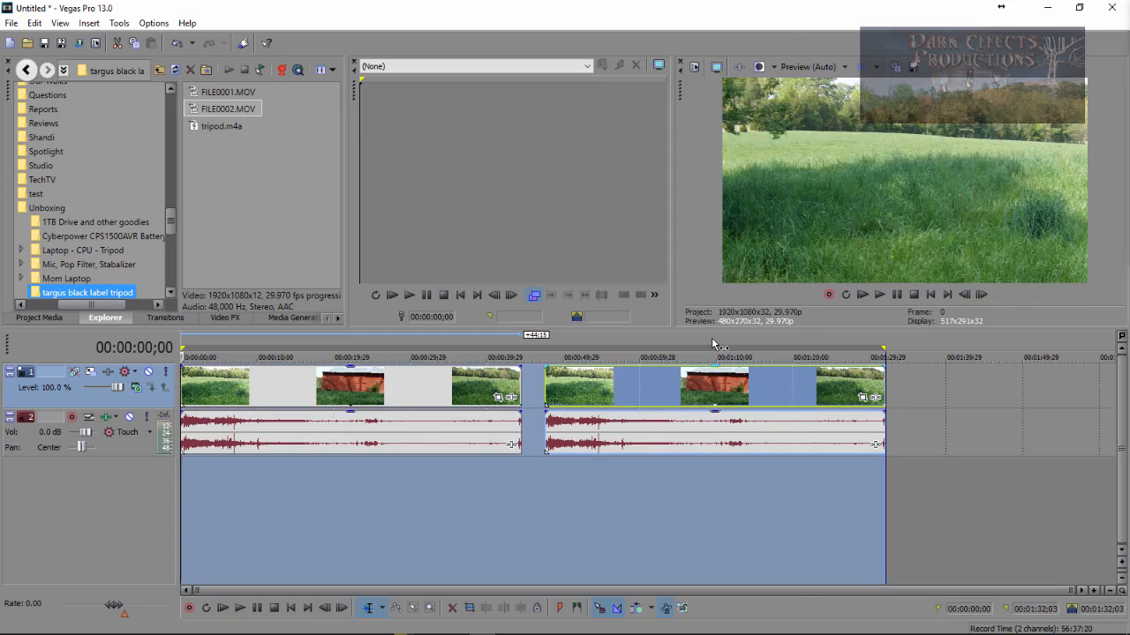
pyautogui.moveTo(283, 353)
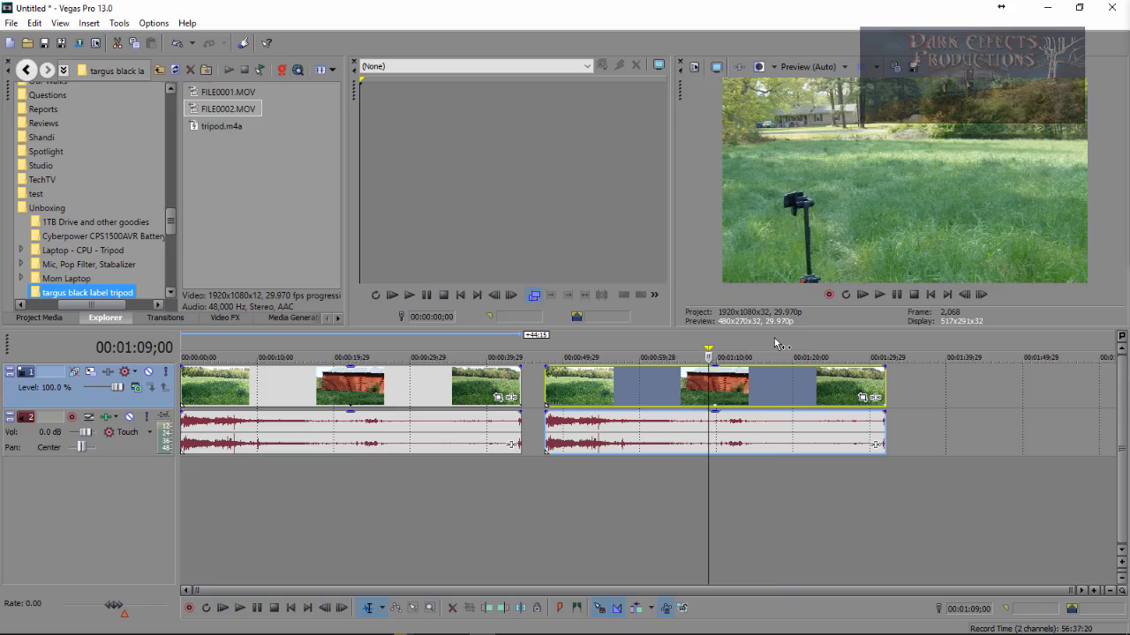
pyautogui.click(455, 357)
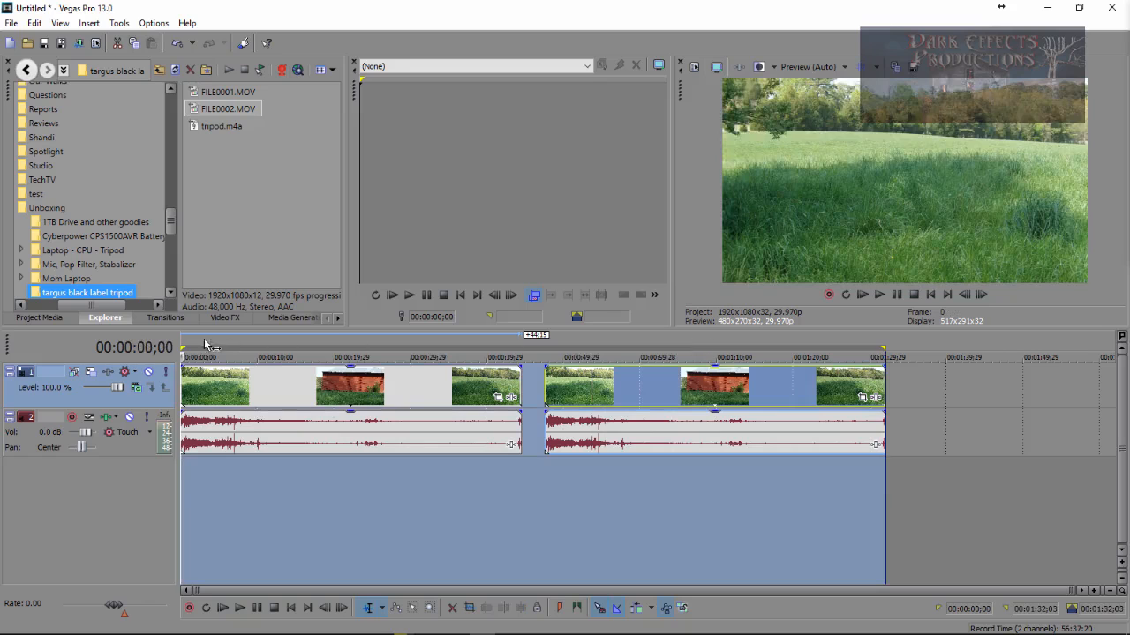
pyautogui.click(742, 356)
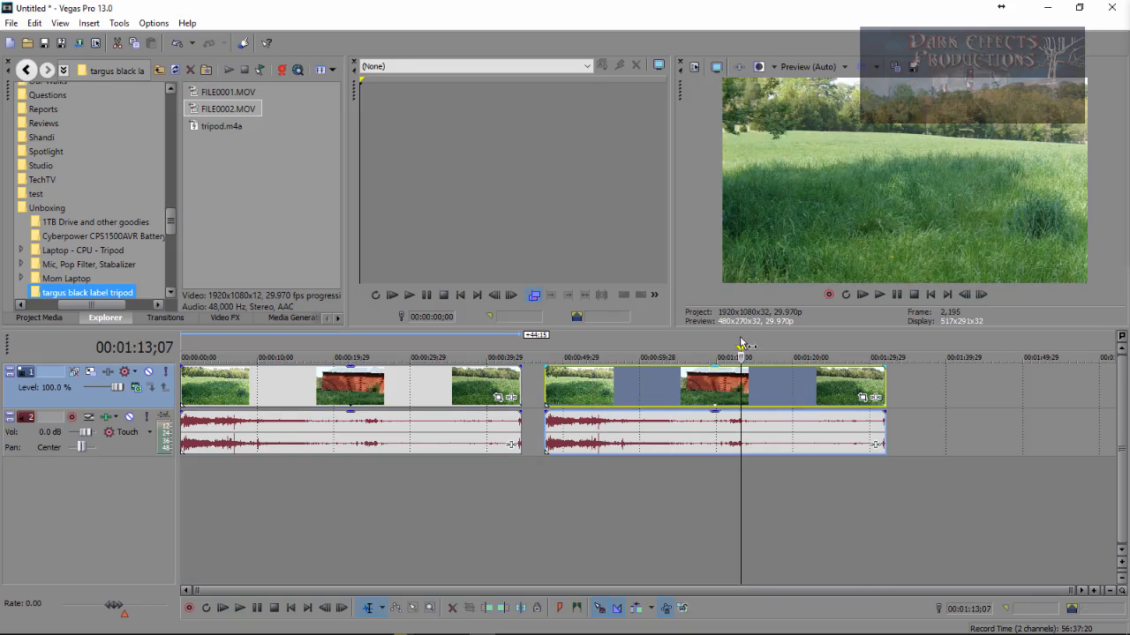
# - Select the second clip's events and reposition the playhead near its end and earlier, with no loop region forming
pyautogui.click(583, 357)
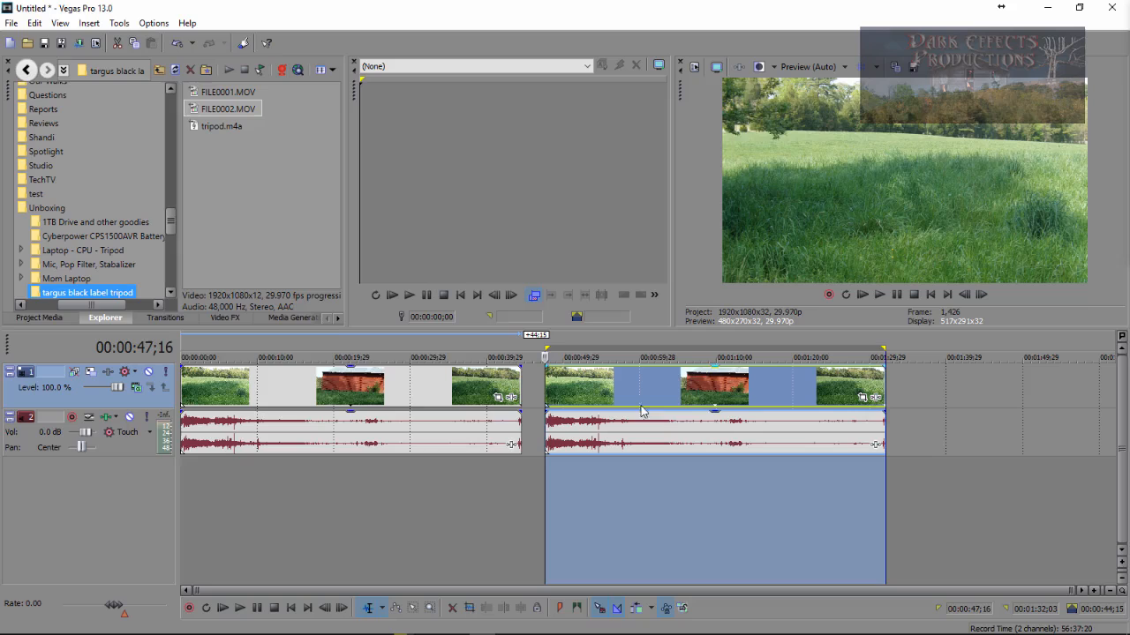
pyautogui.moveTo(711, 350)
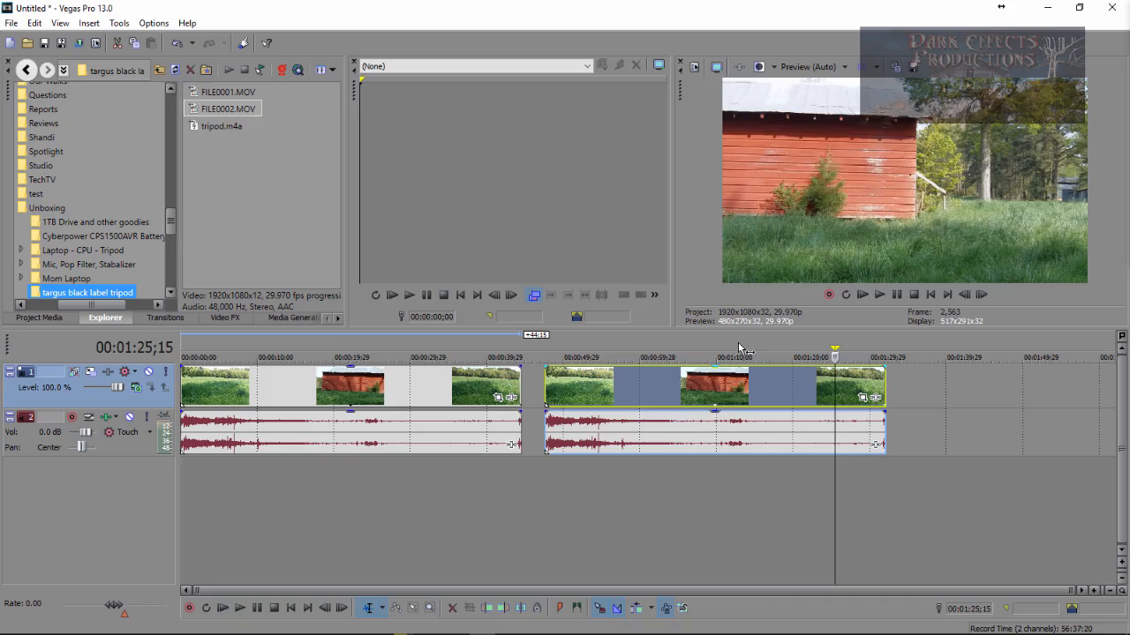
pyautogui.click(404, 356)
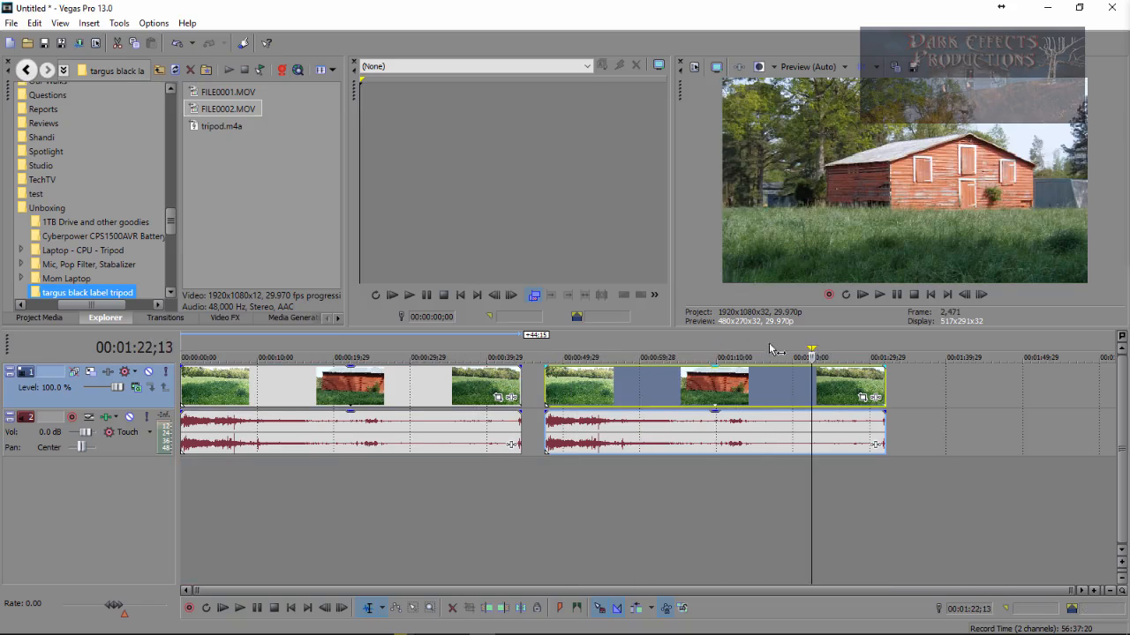
pyautogui.click(582, 357)
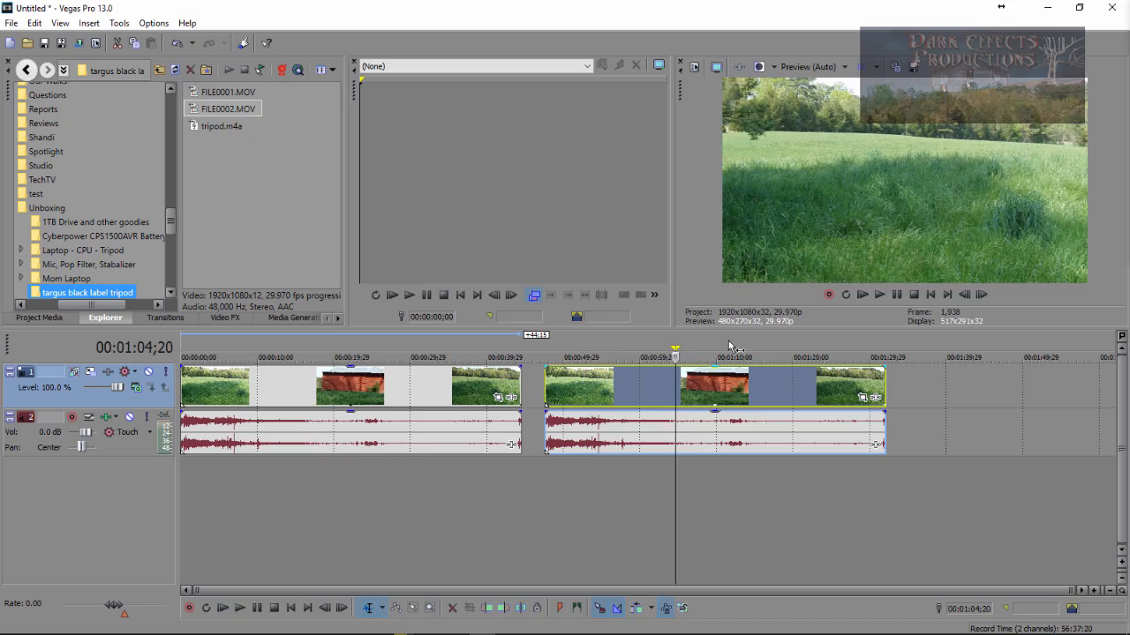
pyautogui.click(154, 23)
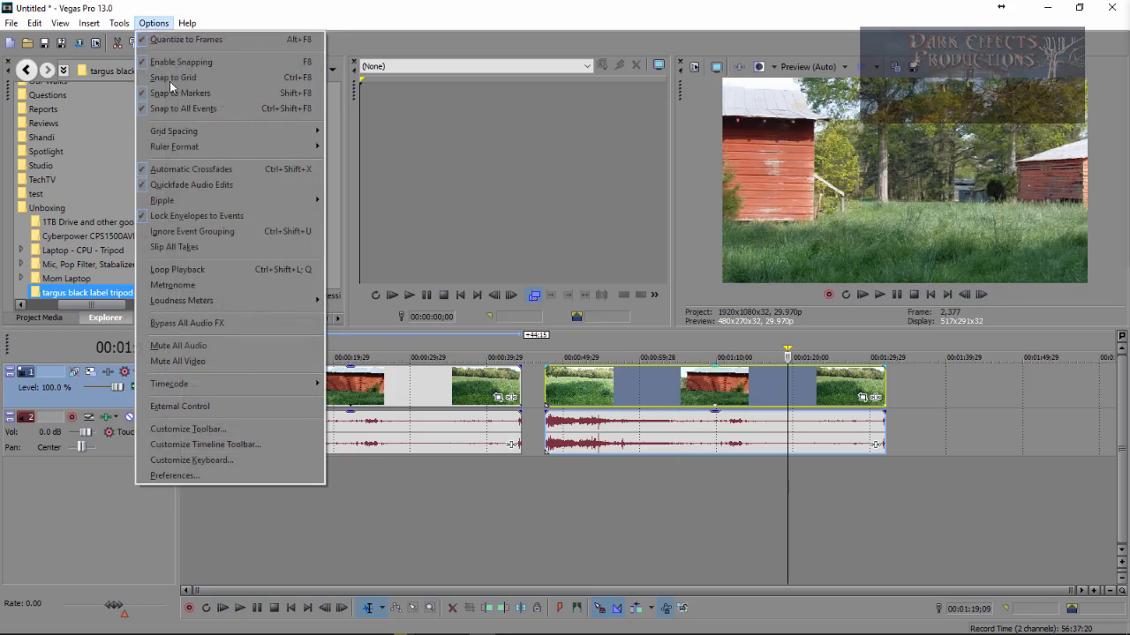
pyautogui.click(173, 477)
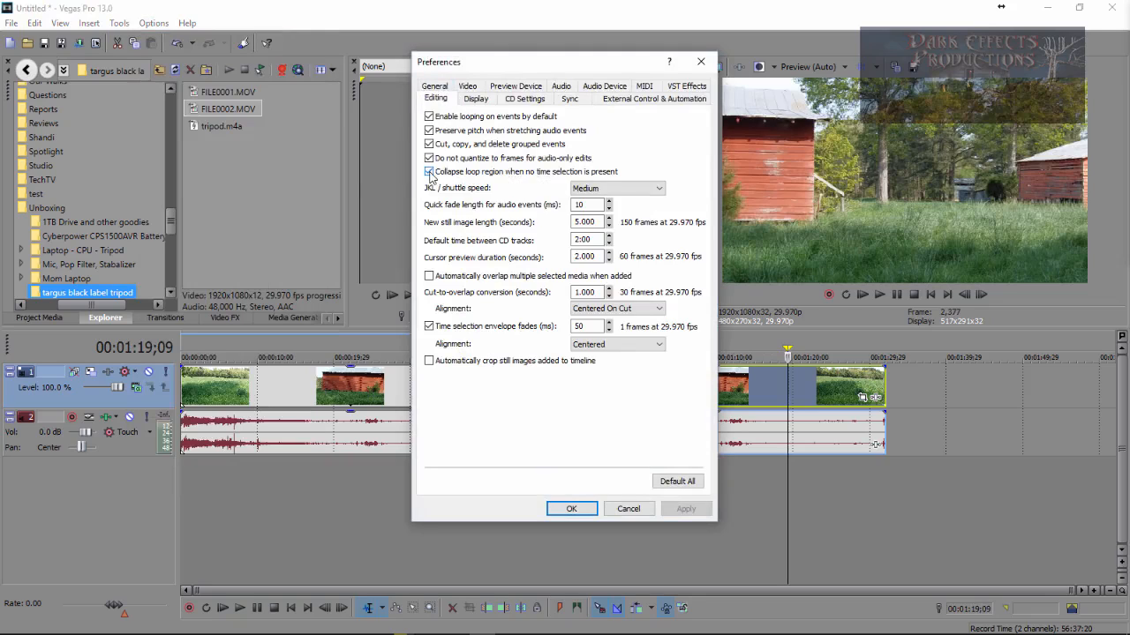
pyautogui.moveTo(538, 180)
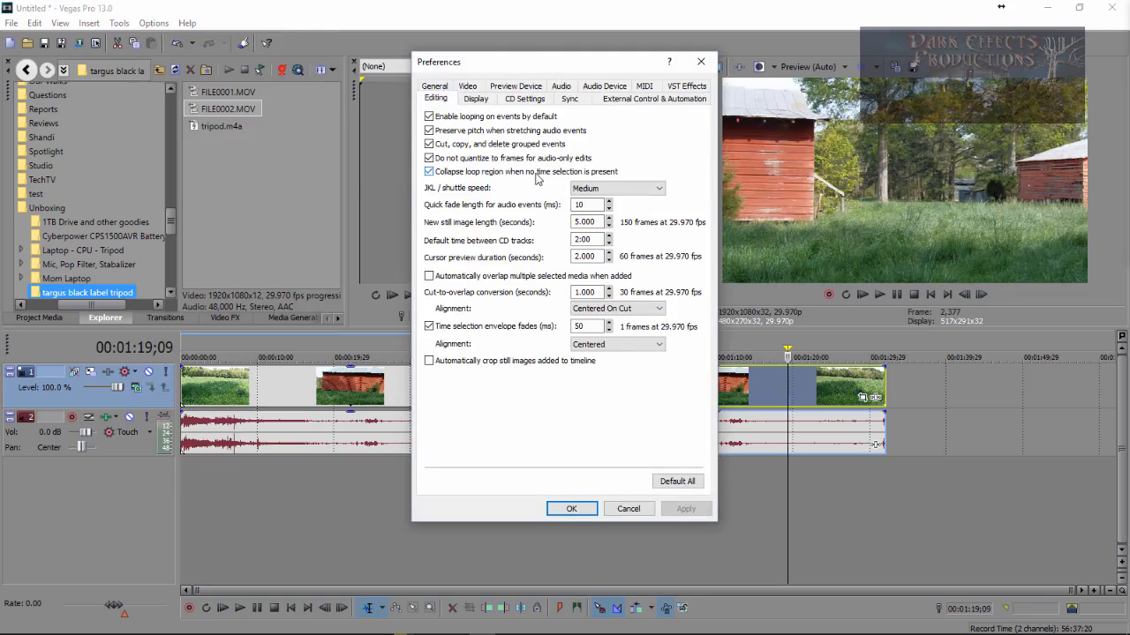
pyautogui.moveTo(642, 424)
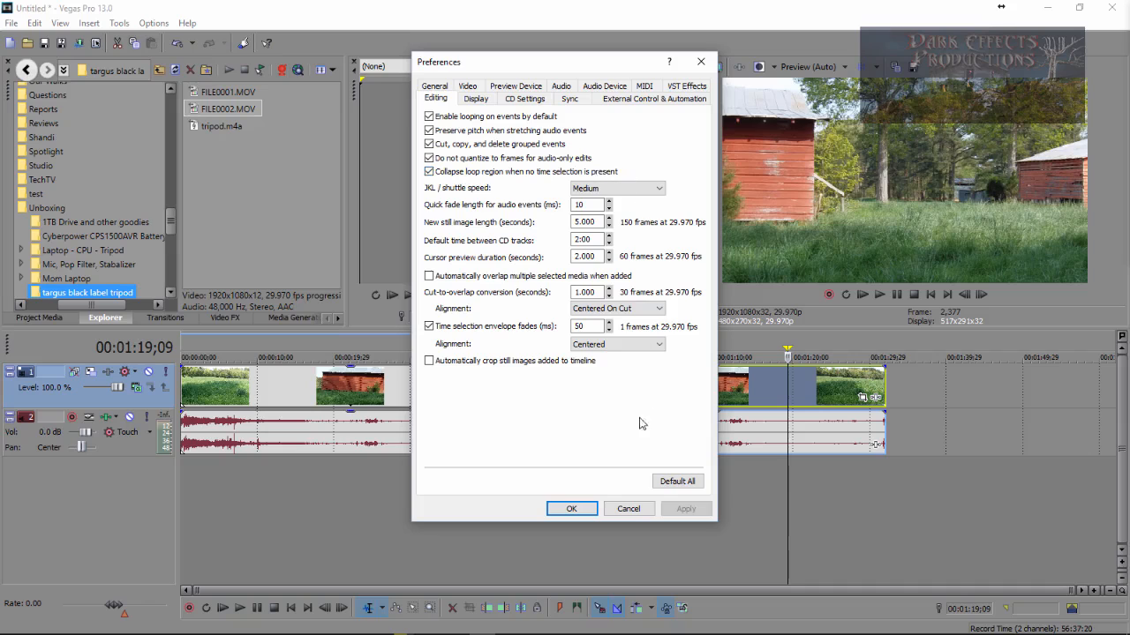
pyautogui.click(572, 509)
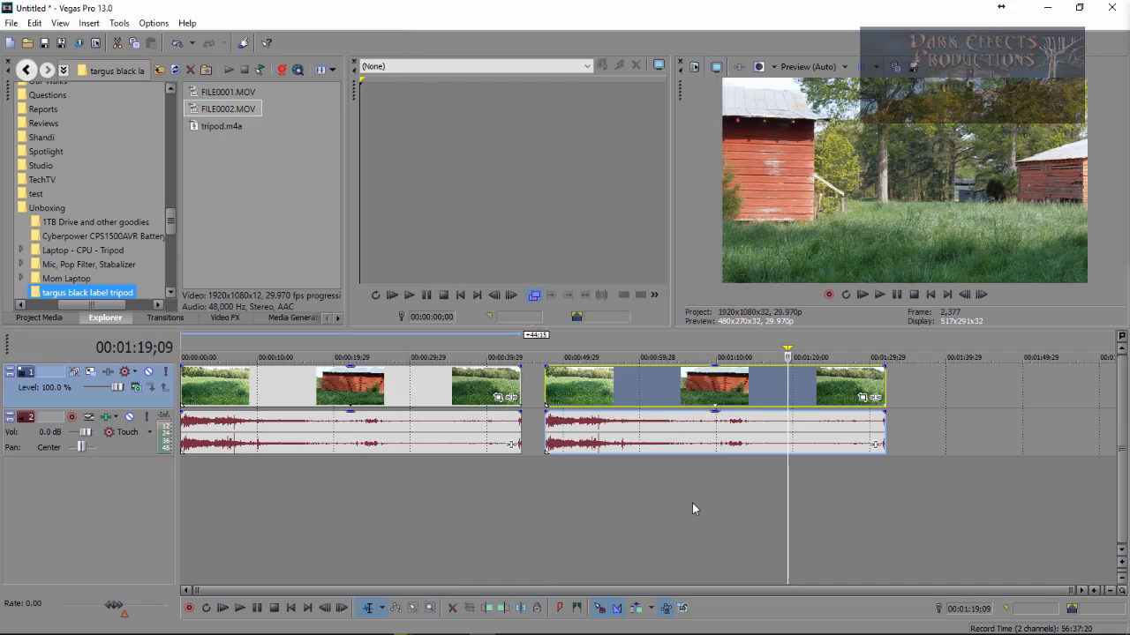
pyautogui.moveTo(751, 351)
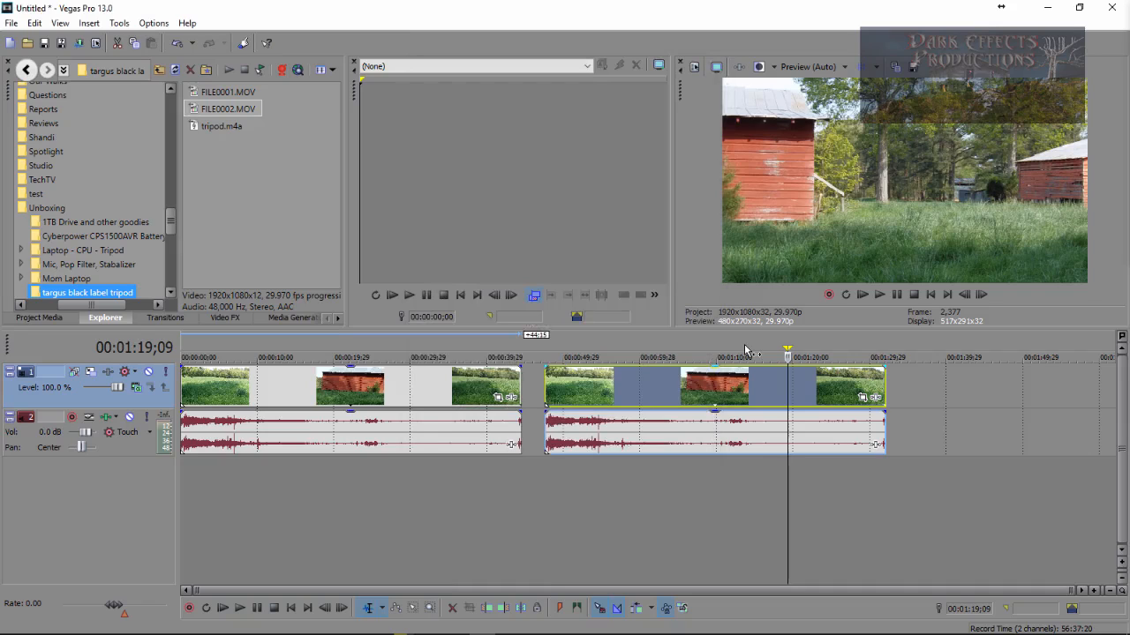